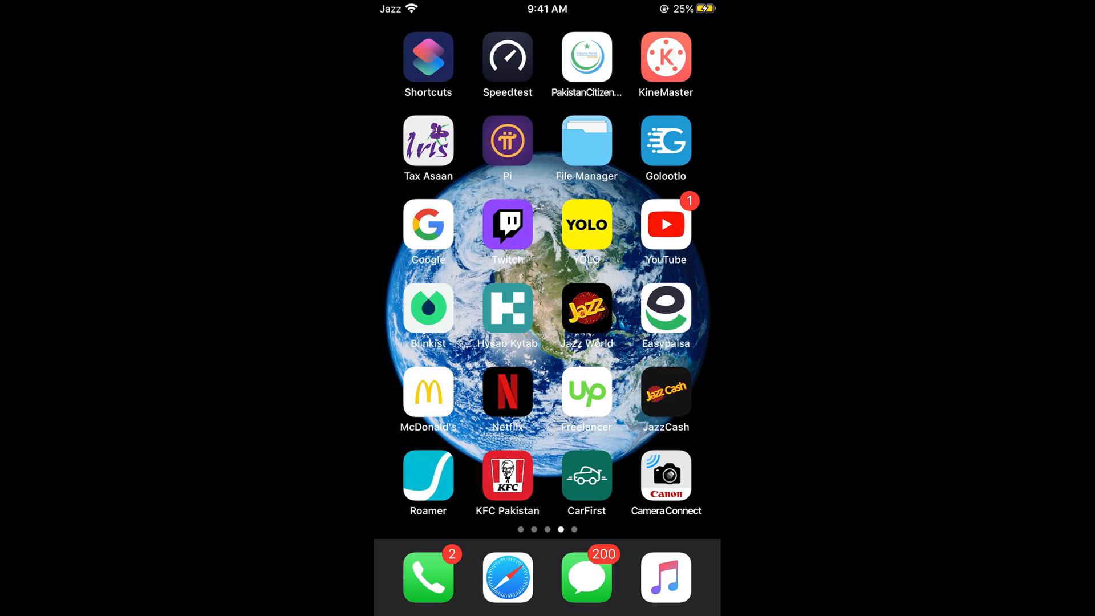
# Step: Launch the YouTube app from the iPhone Home Screen
pyautogui.click(665, 224)
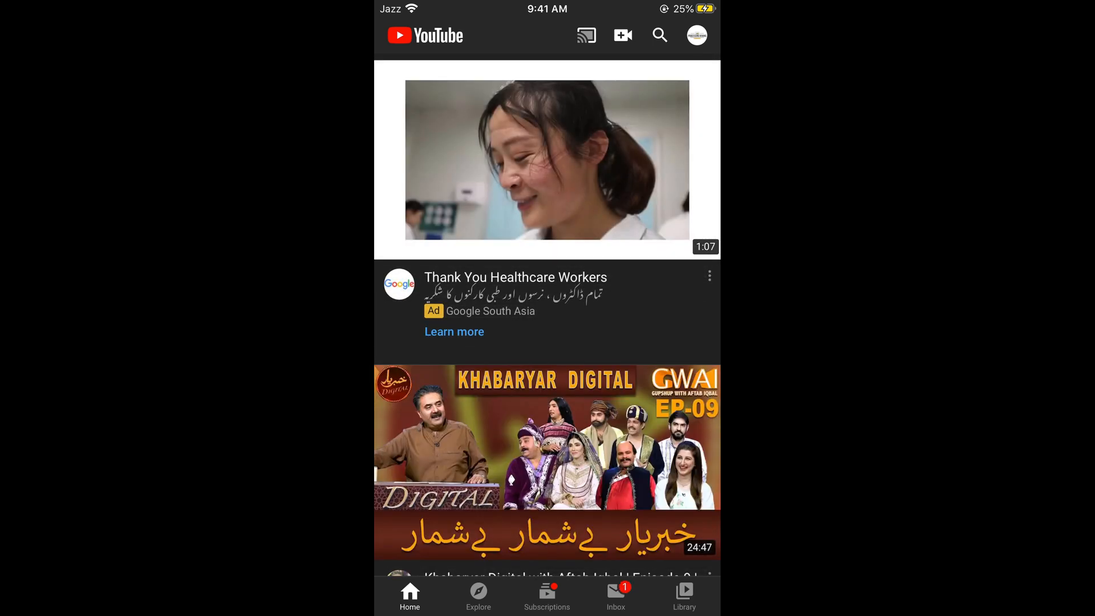
# Step: Dismiss the accounts switcher and open the Processing Brains account menu
pyautogui.click(698, 35)
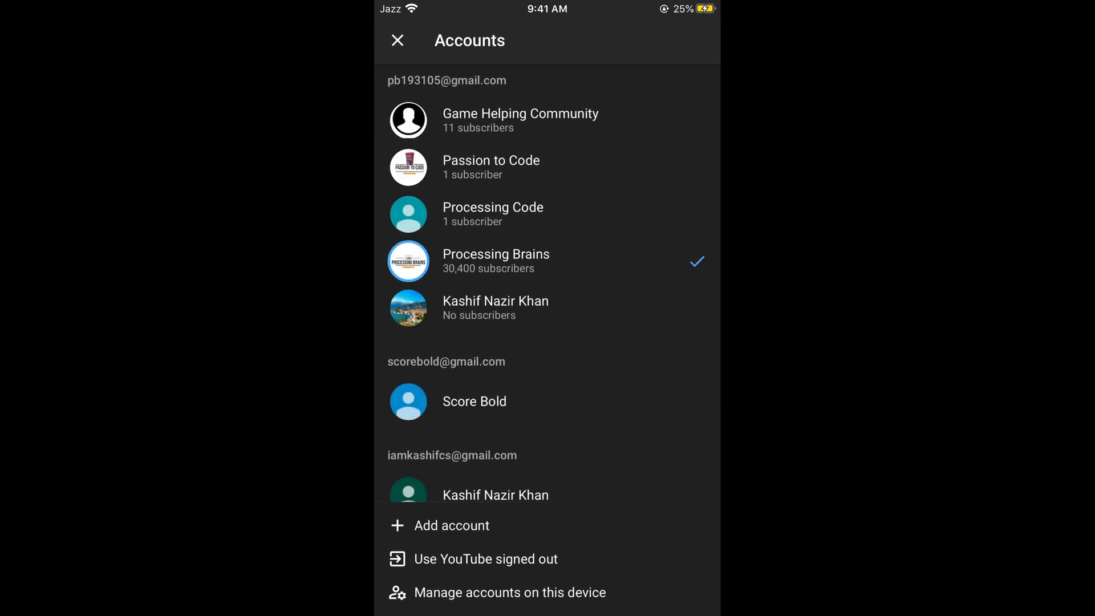
pyautogui.click(396, 41)
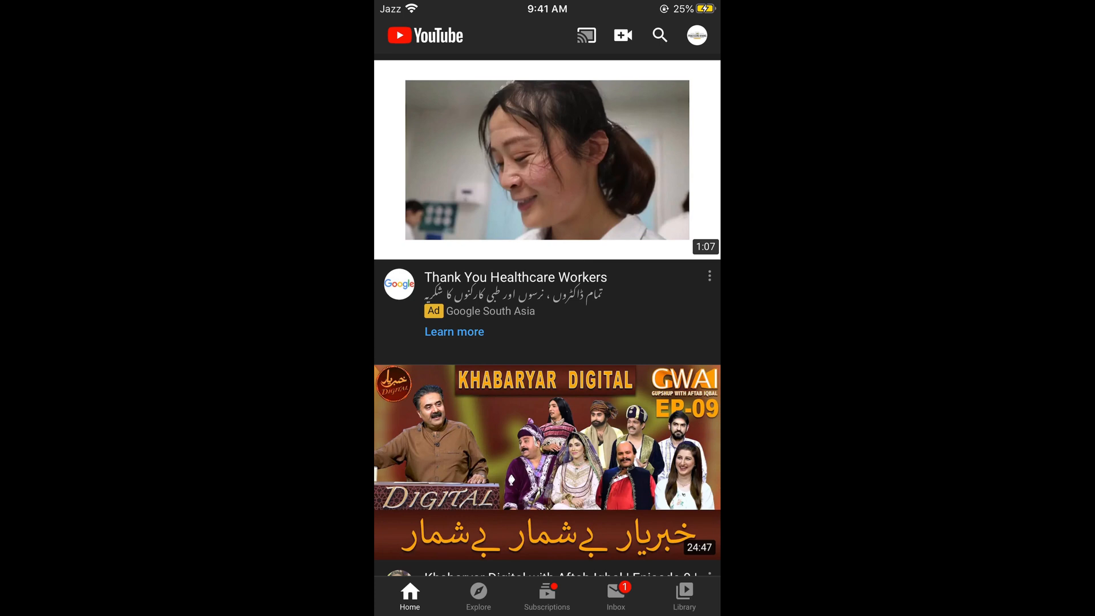
pyautogui.click(699, 34)
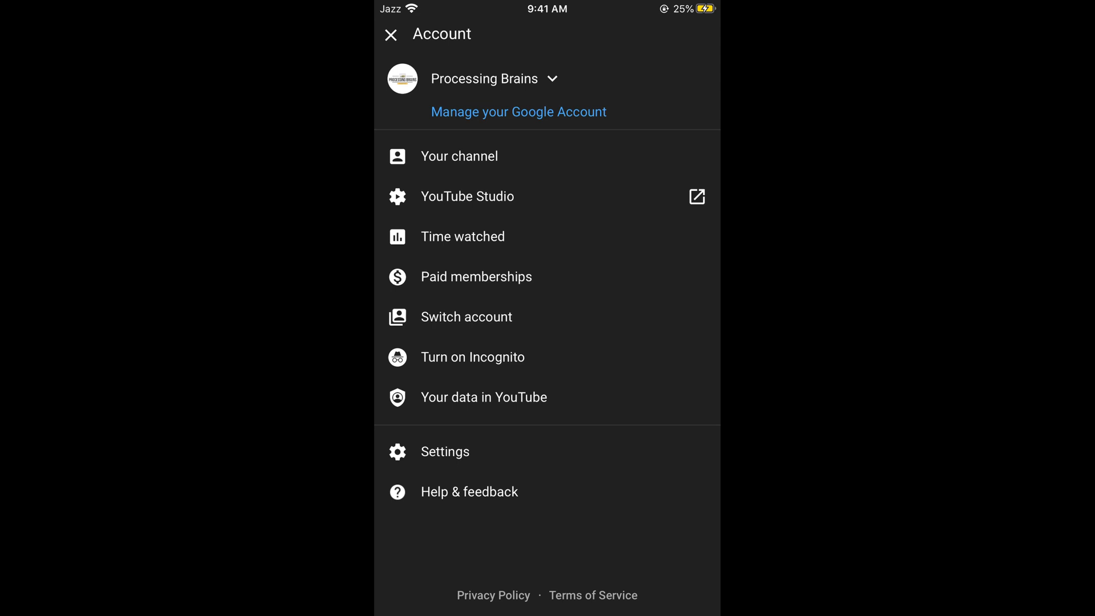
# Step: Enable the Restricted Mode toggle in YouTube Settings
pyautogui.click(445, 451)
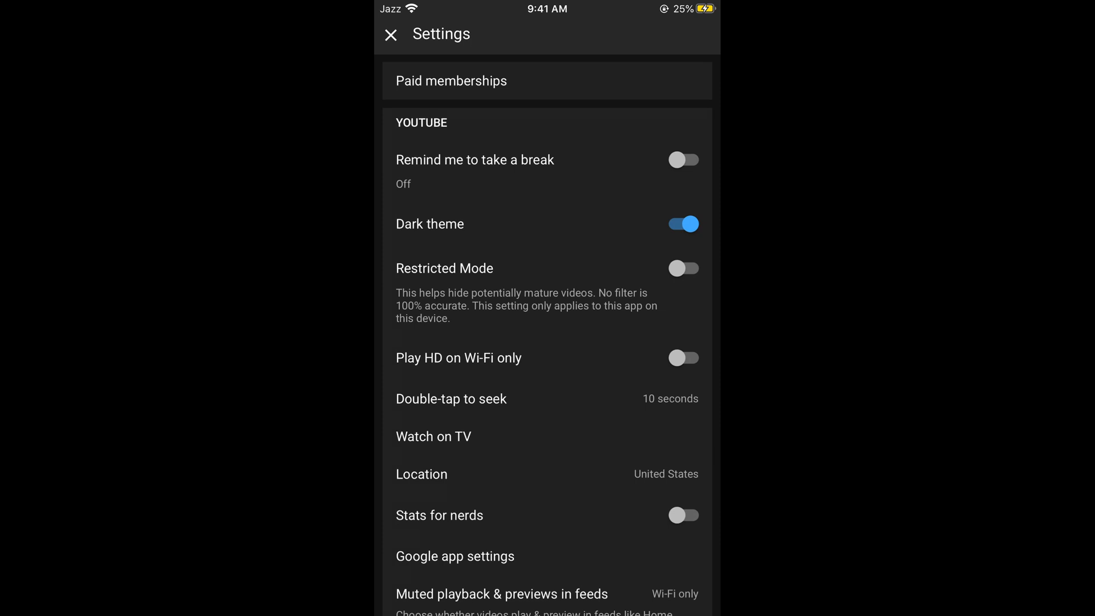
pyautogui.click(684, 268)
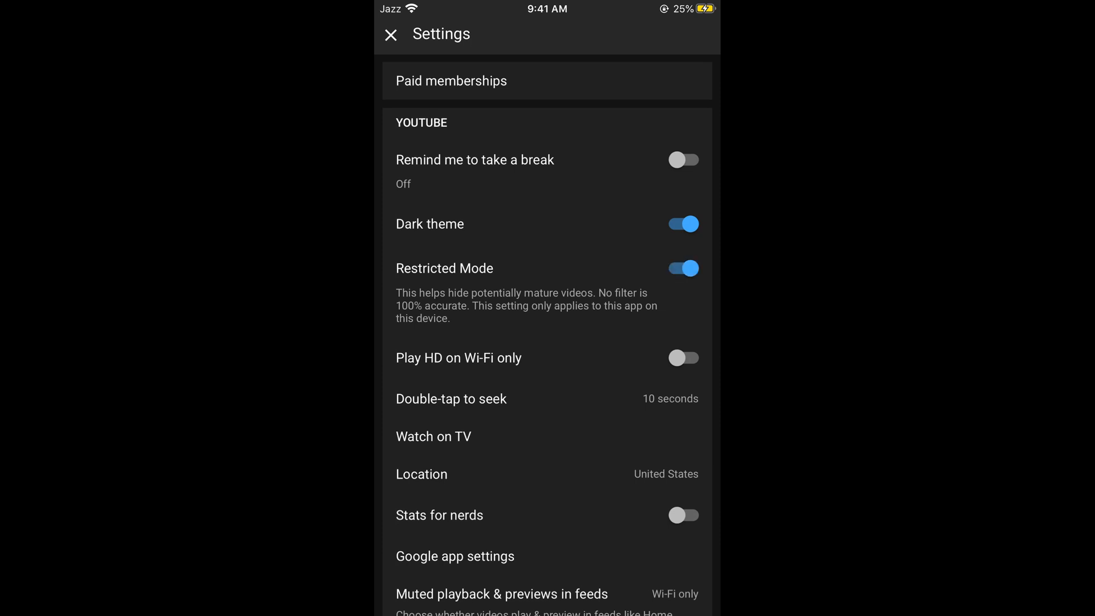